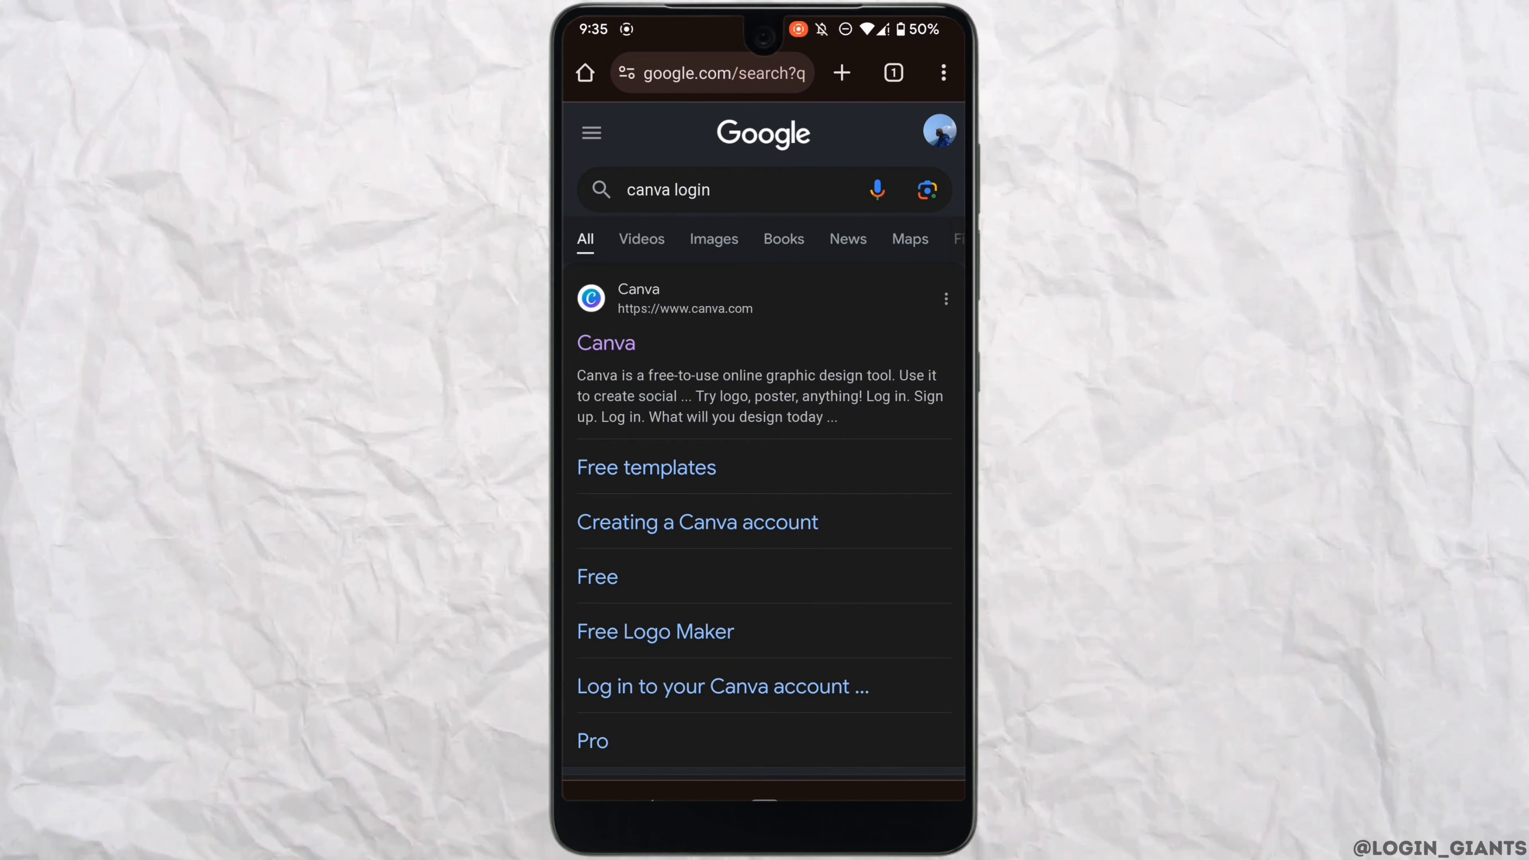
Follow the Canva result from the 'canva login' search to Canva's log-in or sign-up page.
{"action": "left_click", "coordinate": [605, 342]}
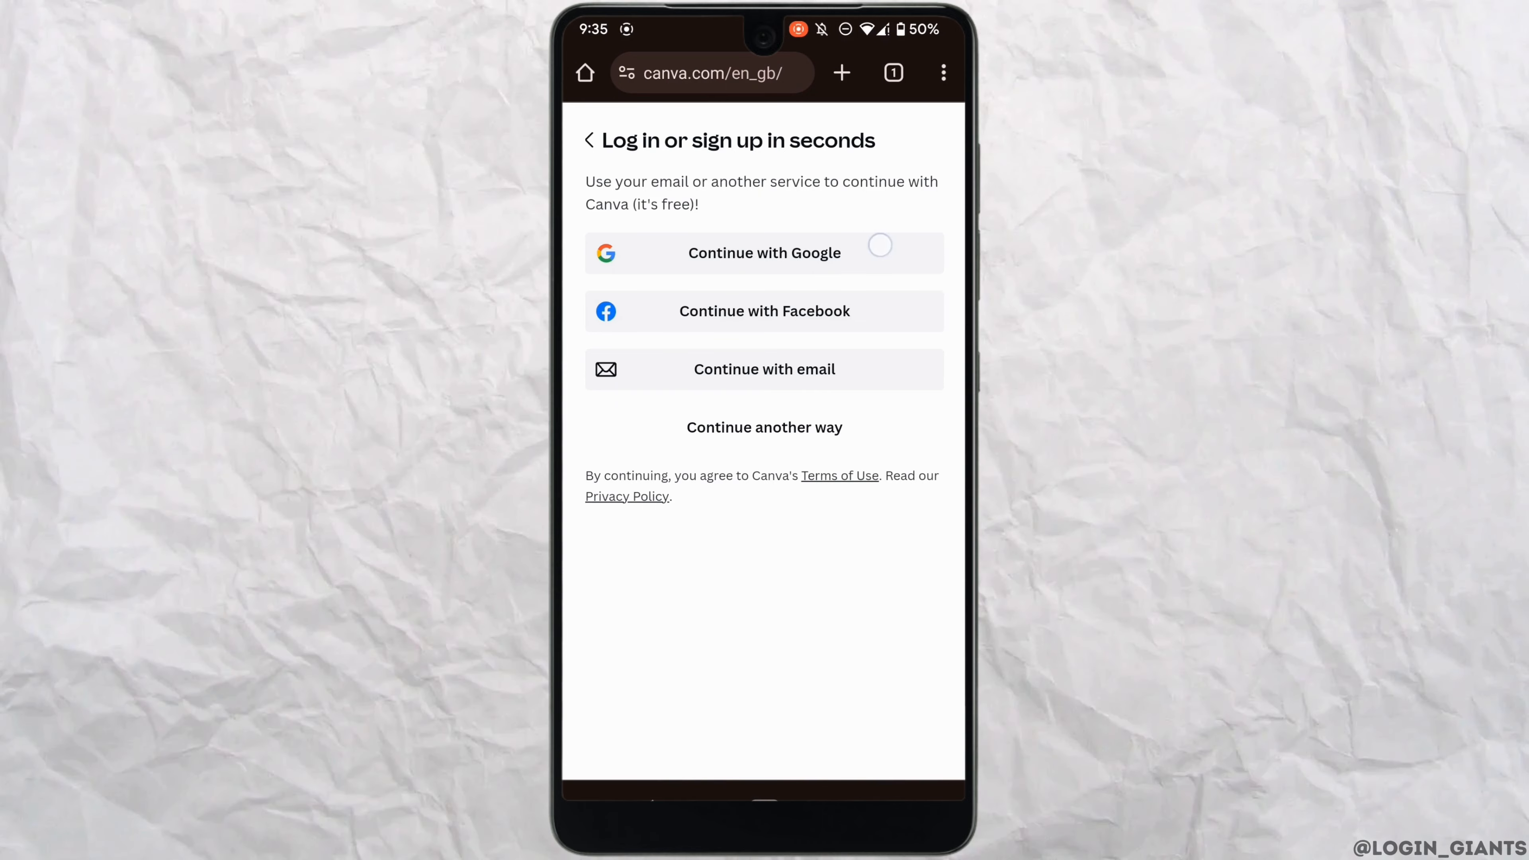
Sign in via Continue with Google and bring up the account menu on the home screen.
{"action": "left_click", "coordinate": [765, 252]}
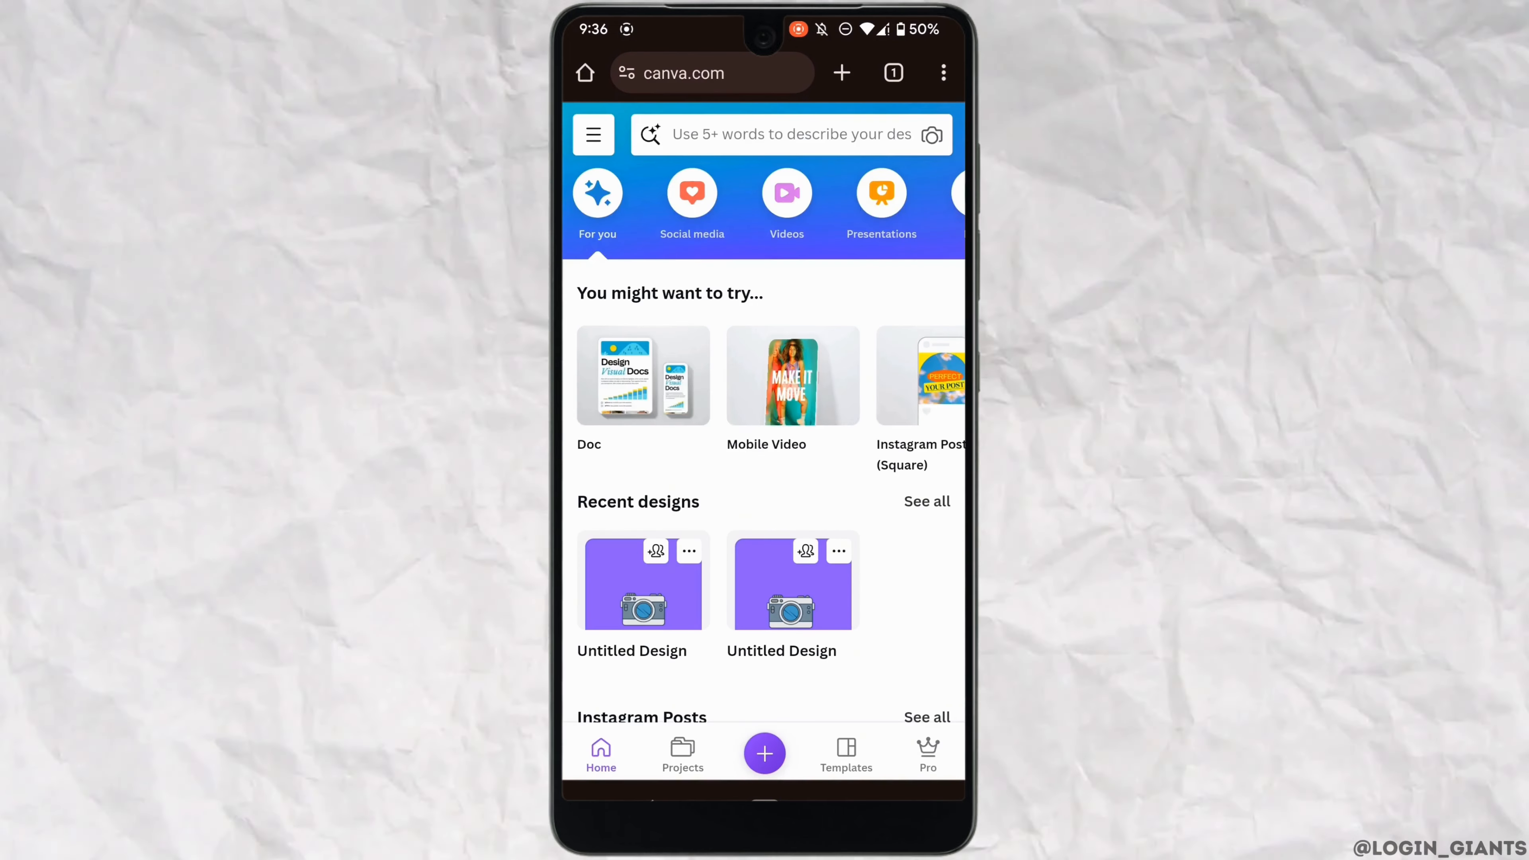
{"action": "left_click", "coordinate": [592, 134]}
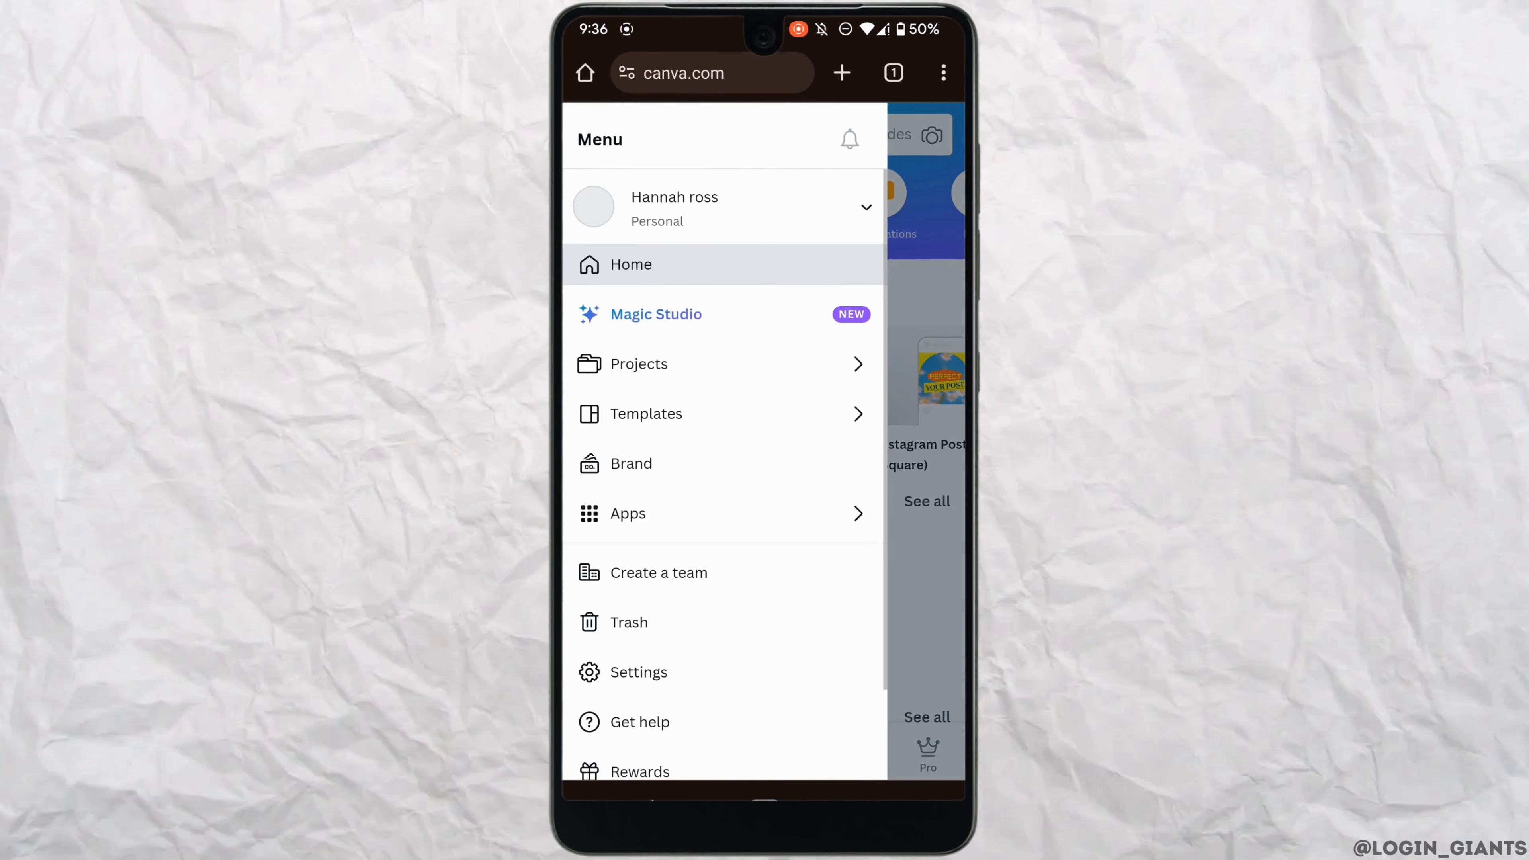